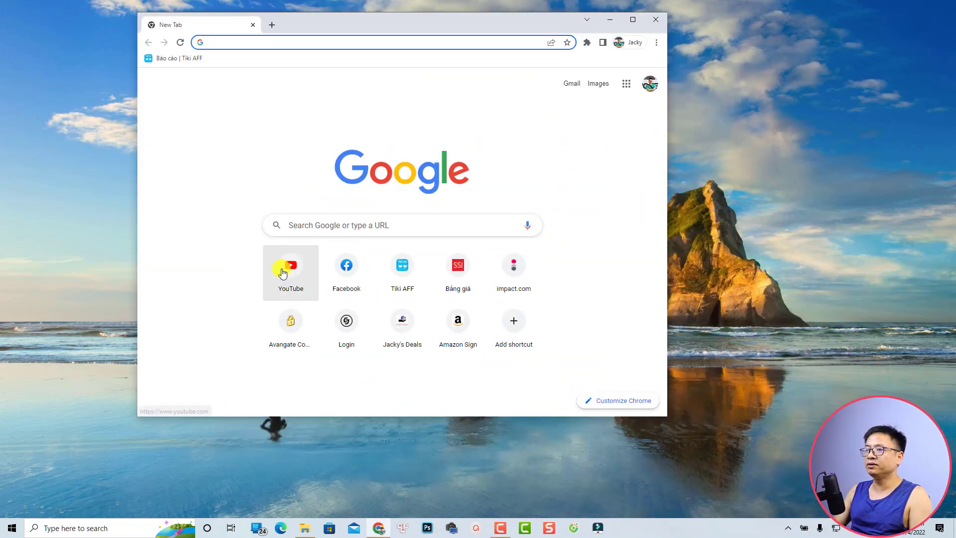
# Step: Go from the new tab to YouTube, then to YouTube Studio via the account menu
pyautogui.click(290, 266)
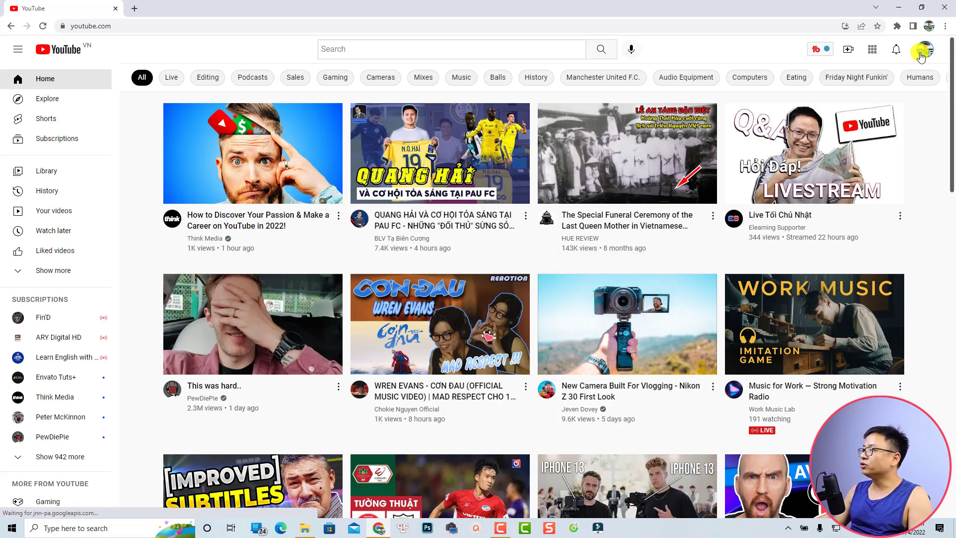
pyautogui.click(925, 49)
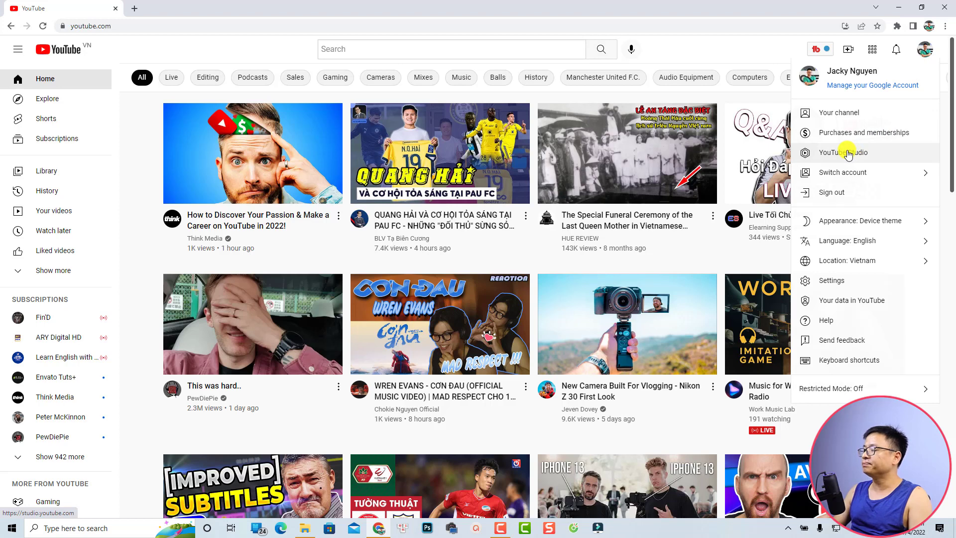
pyautogui.click(843, 152)
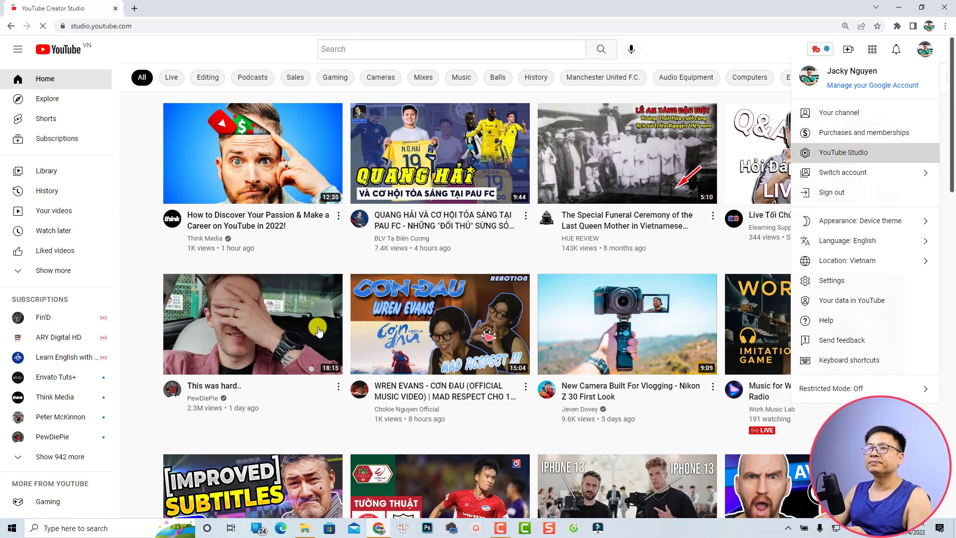
pyautogui.click(842, 152)
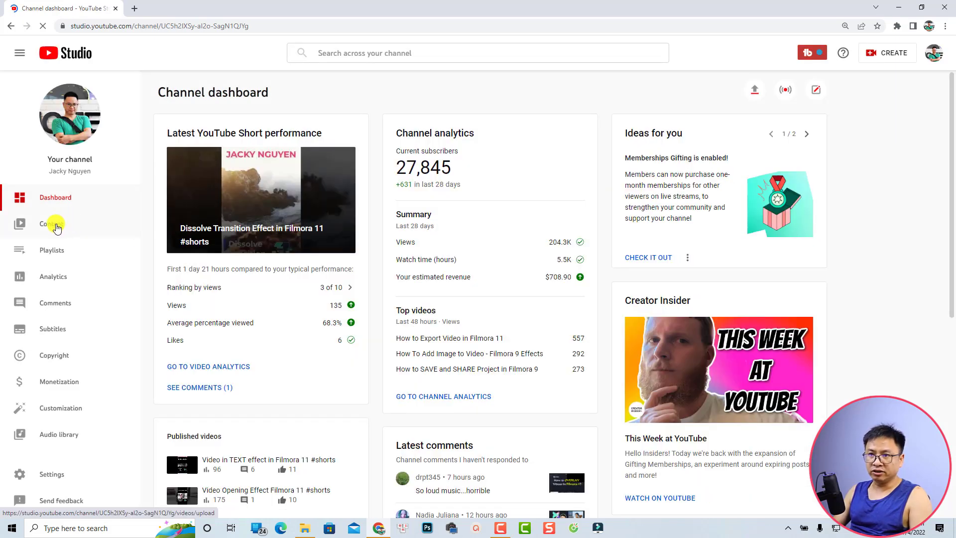
# Step: Open the Filmora 11 Webcam Effects Tutorial video's details from the Content list
pyautogui.click(51, 223)
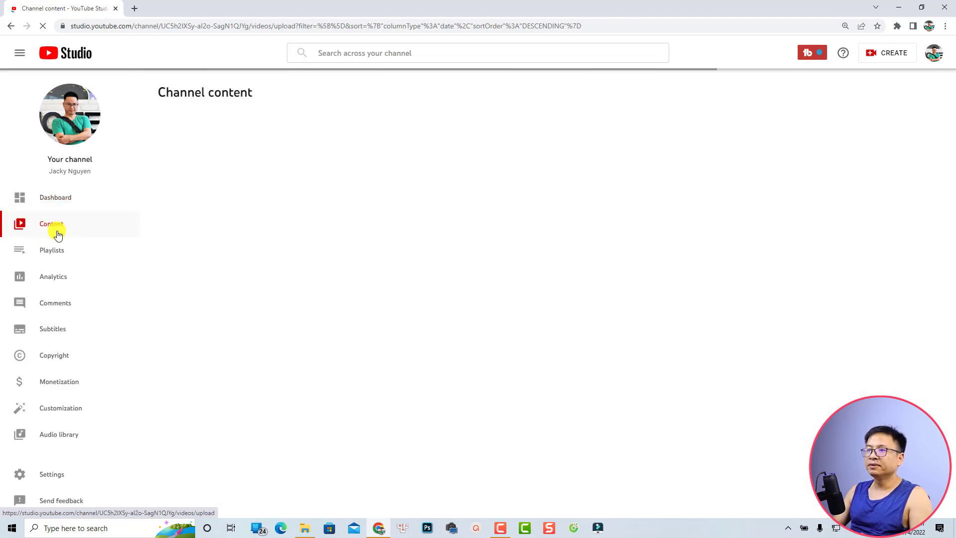
pyautogui.click(51, 223)
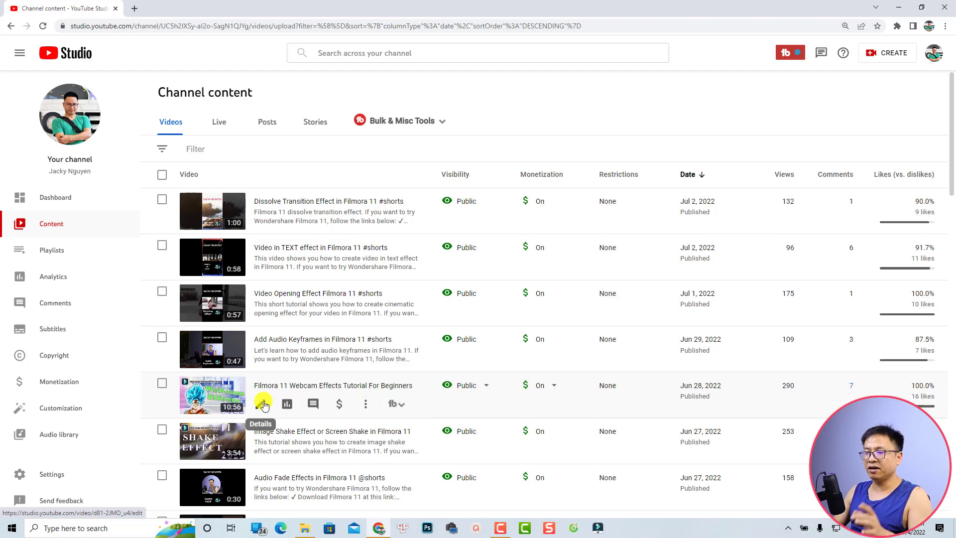
pyautogui.click(263, 404)
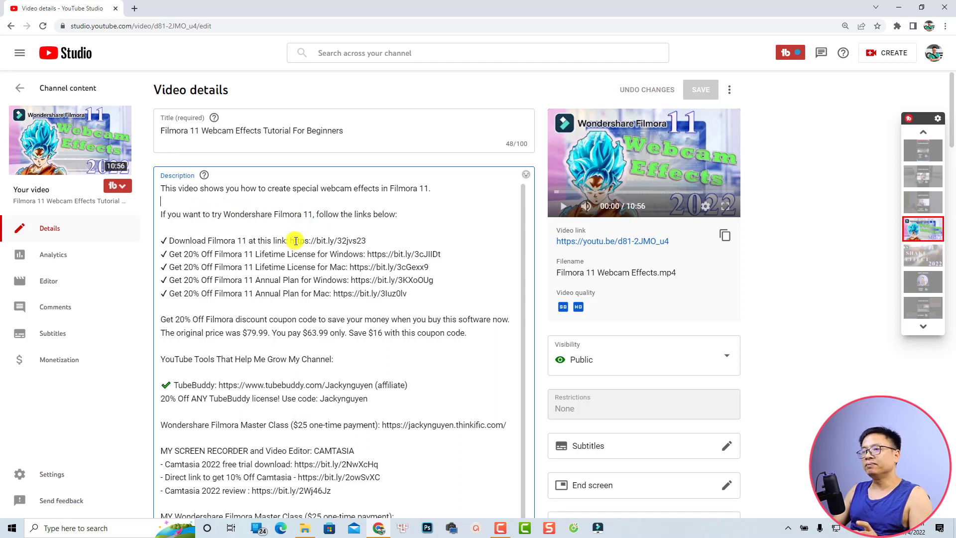
# Step: Replace the description's first line with 'Filmora 11 webcam effect tutorial for beginners.'
pyautogui.doubleClick(403, 188)
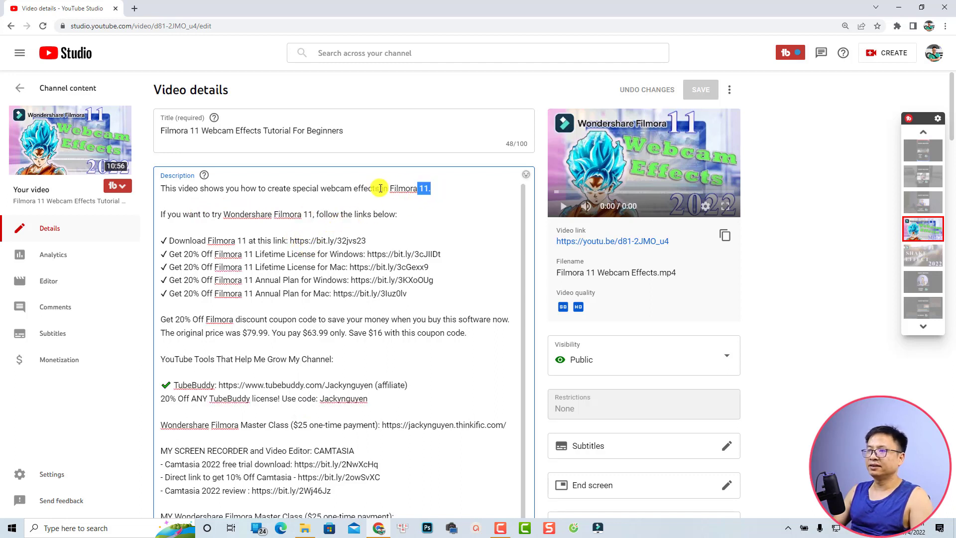
pyautogui.tripleClick(295, 189)
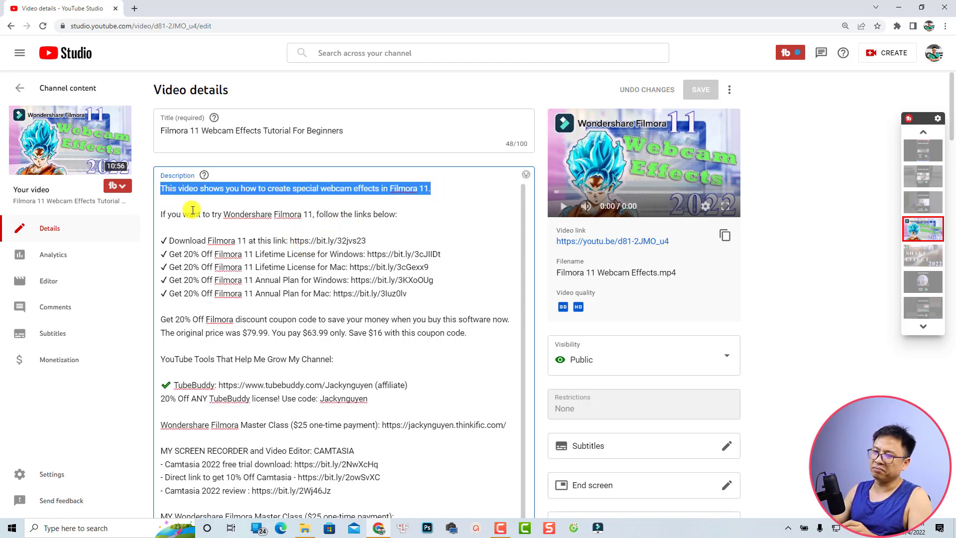
pyautogui.write('Filmora 11 u')
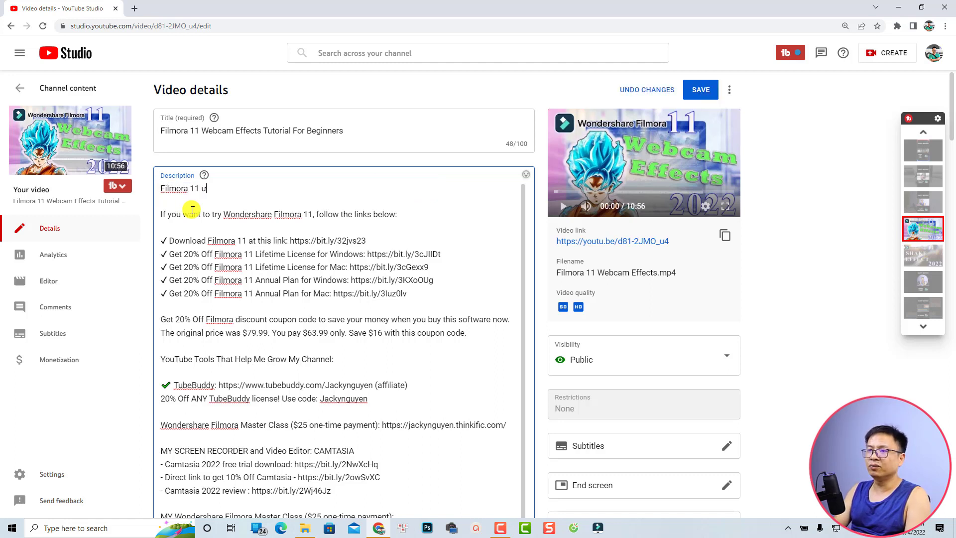
pyautogui.write('webcam effect tutorial for beginners.')
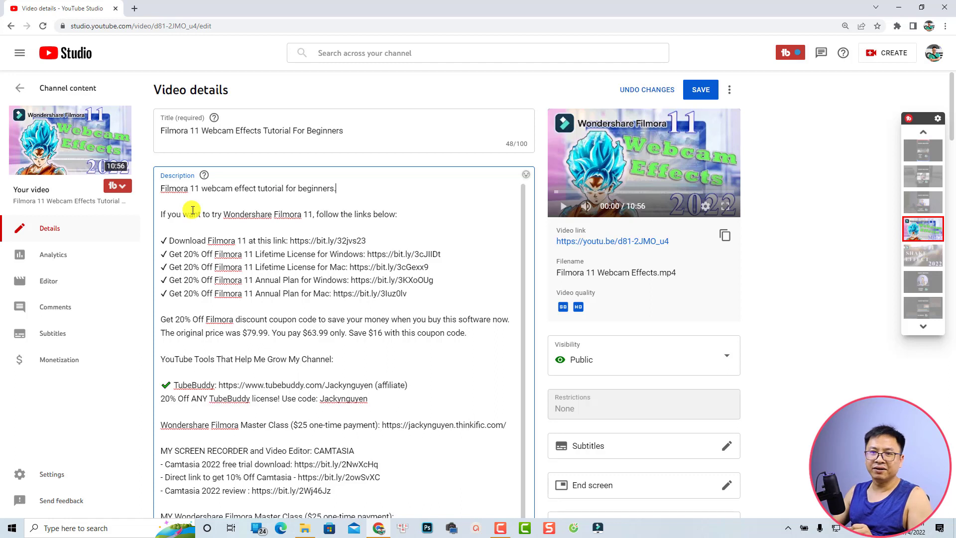
pyautogui.moveTo(575, 17)
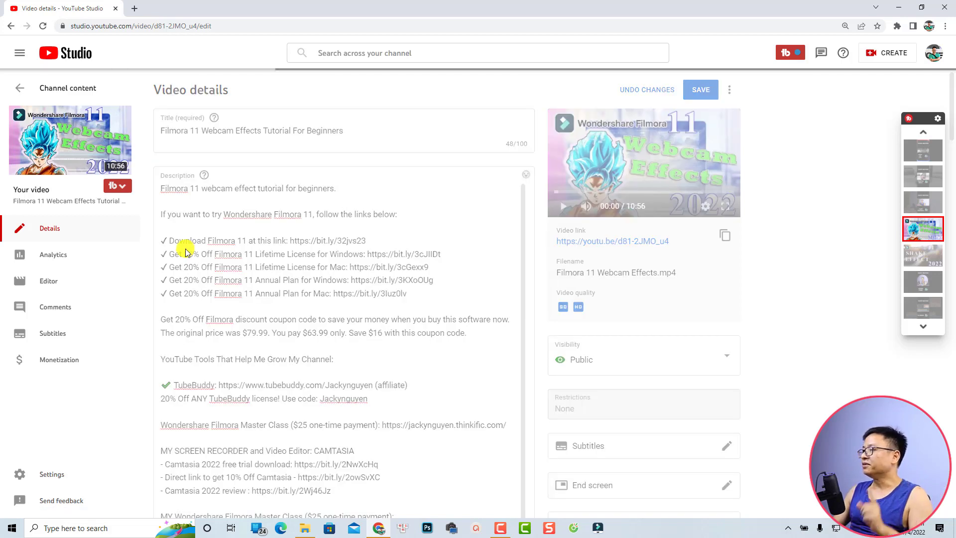
# Step: Save the webcam video's description and bring up the TubeBuddy tools
pyautogui.click(700, 90)
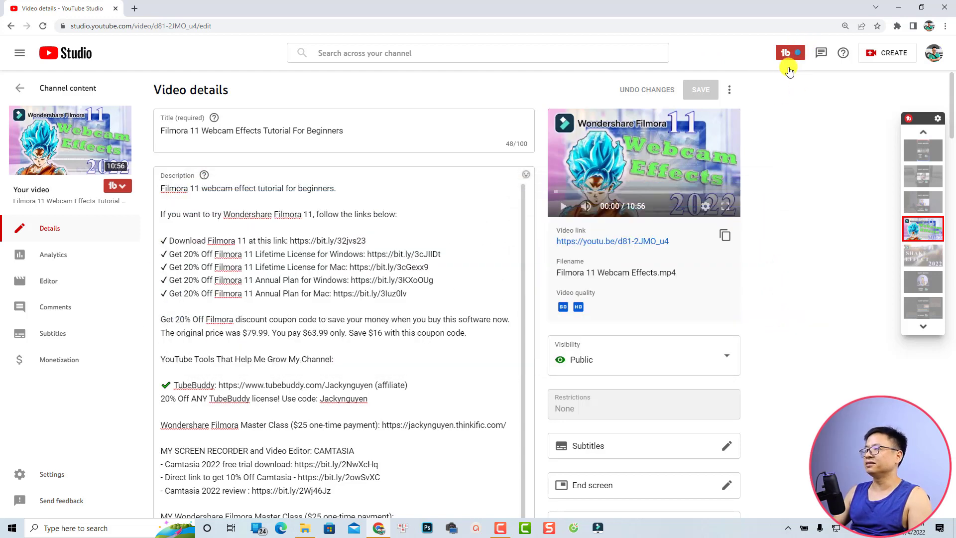
pyautogui.click(785, 53)
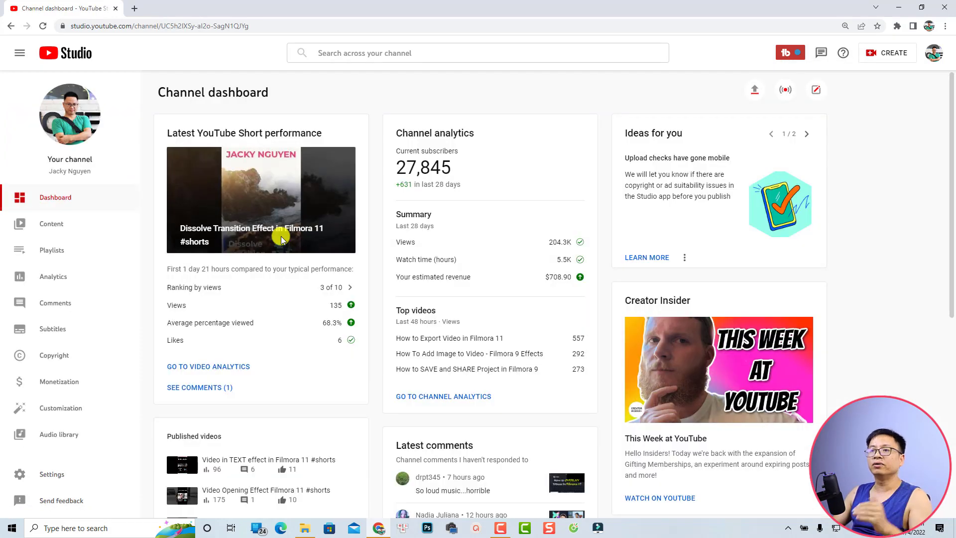
pyautogui.moveTo(52, 223)
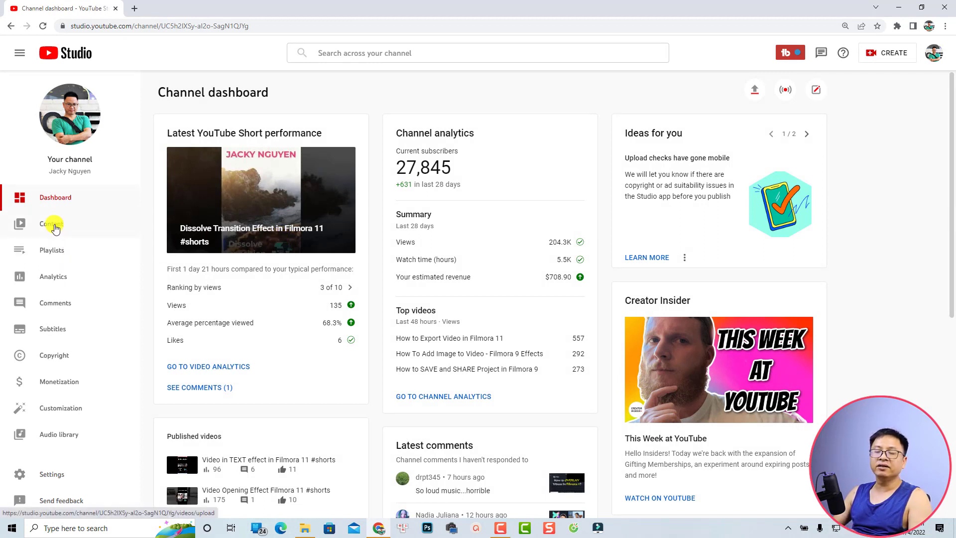
# Step: From the Content list, launch TubeBuddy's Find & Replace Text bulk tool
pyautogui.click(52, 224)
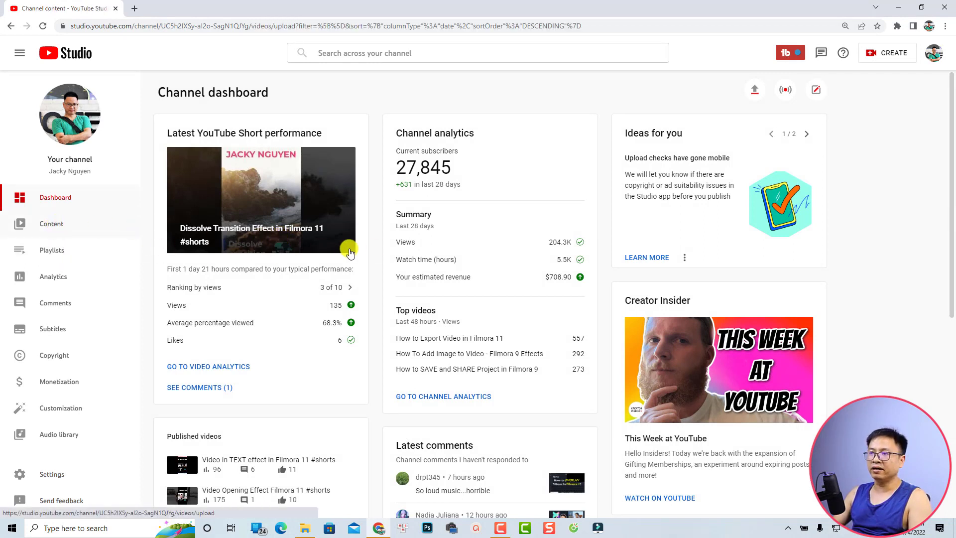
pyautogui.click(52, 224)
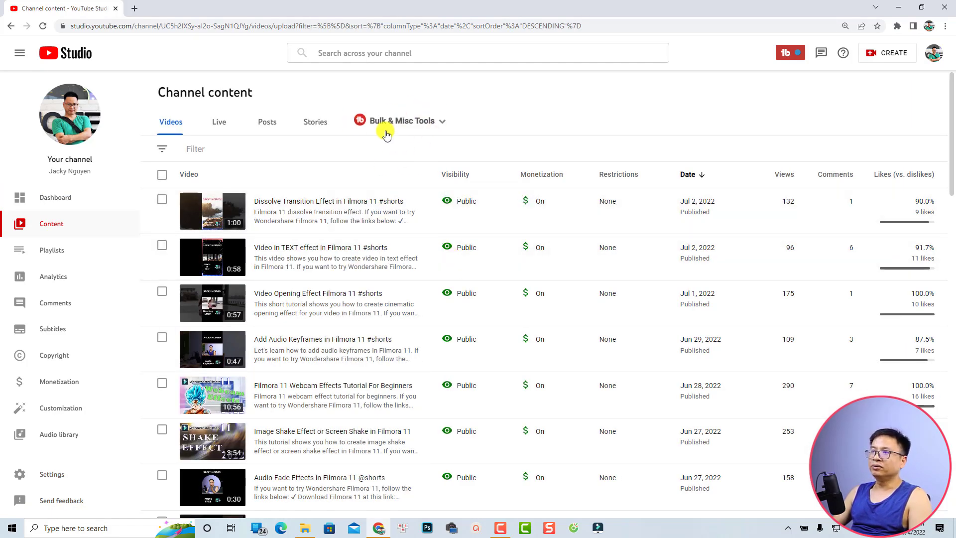
pyautogui.moveTo(441, 127)
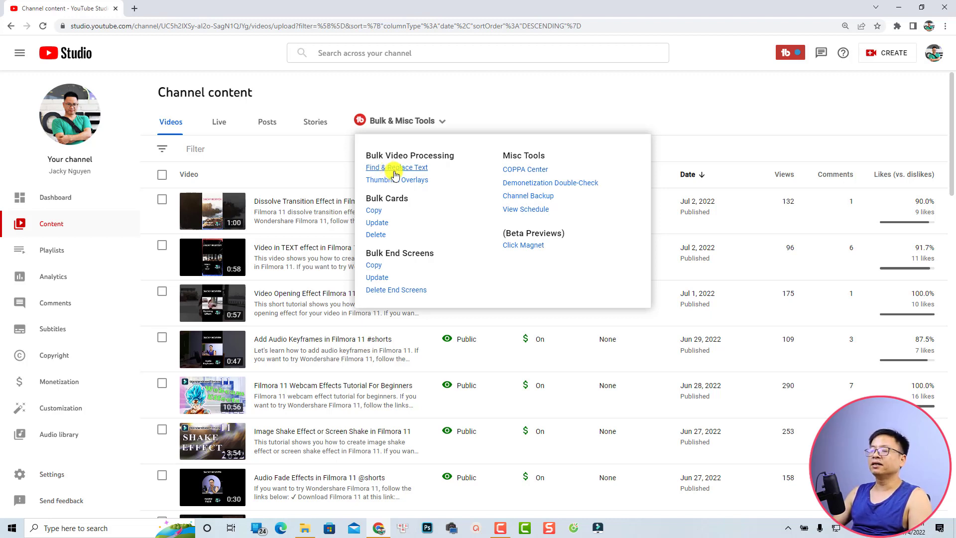
pyautogui.click(396, 167)
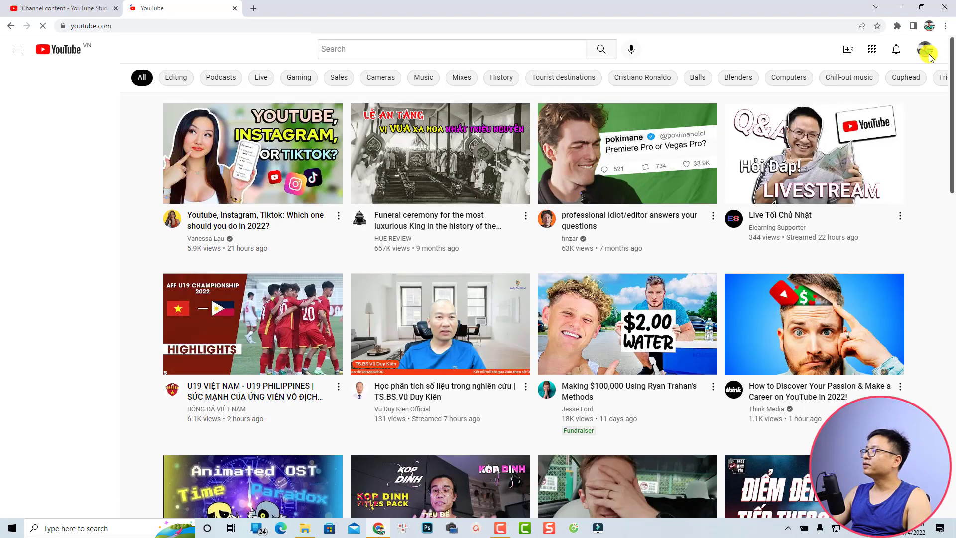
# Step: Open the Filmora 11 Webcam Effects video from the channel page and expand its description
pyautogui.click(925, 49)
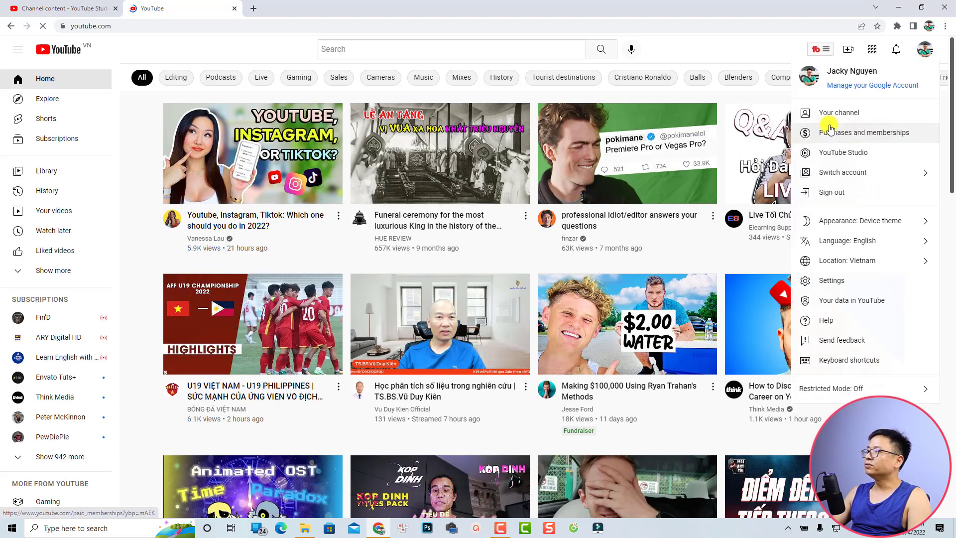
pyautogui.click(839, 112)
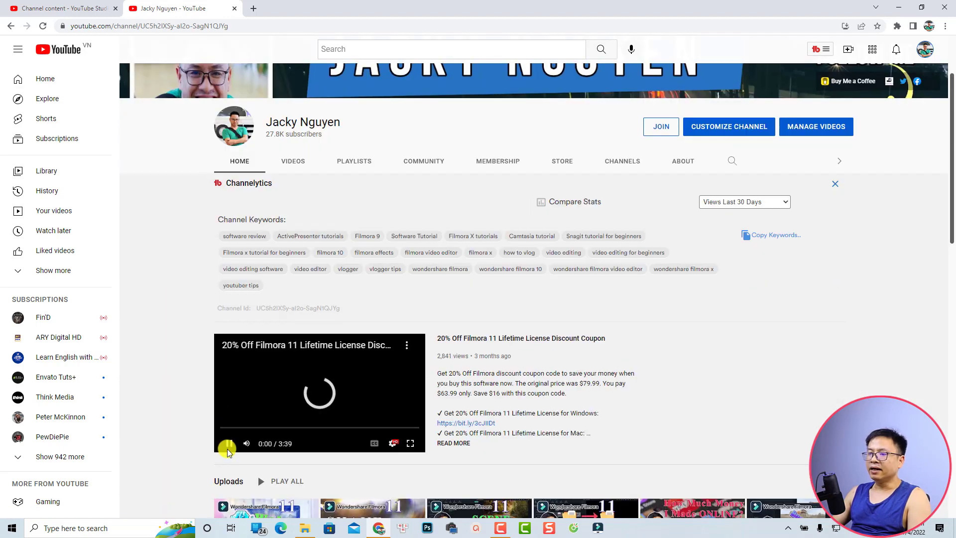
pyautogui.scroll(-3)
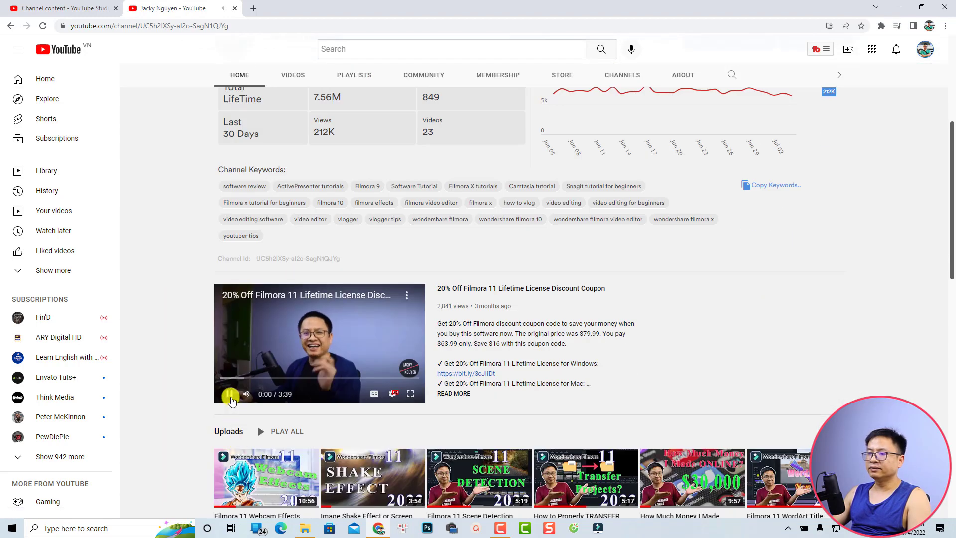
pyautogui.scroll(-3)
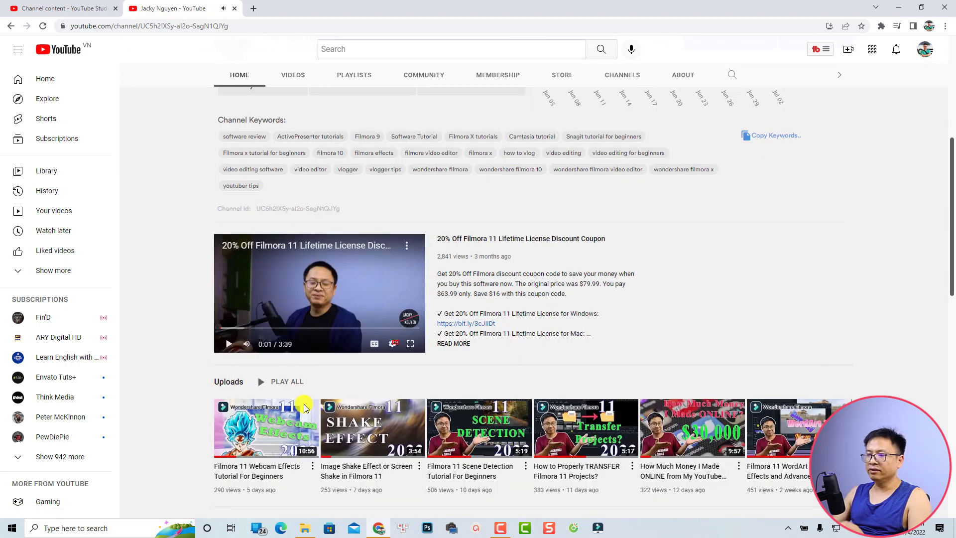
pyautogui.scroll(-3)
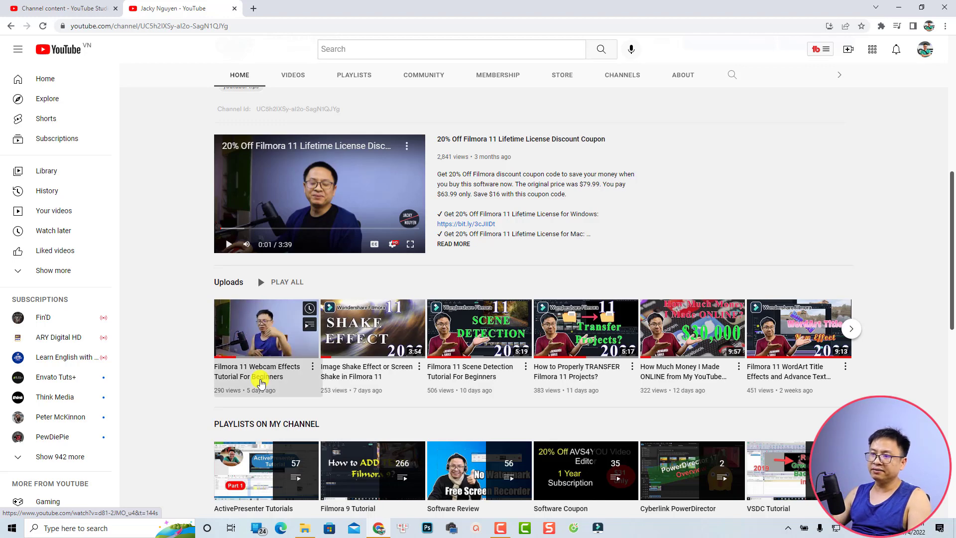
pyautogui.click(265, 328)
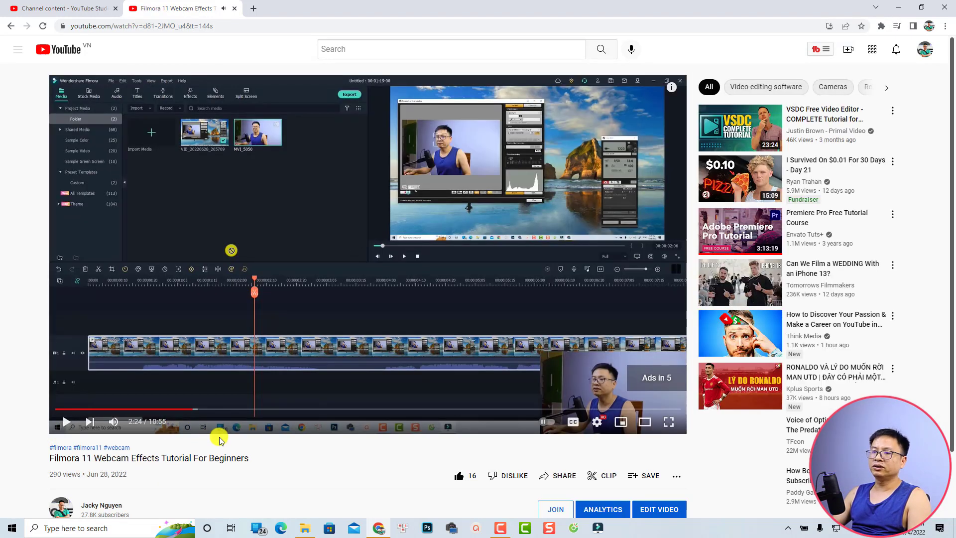
pyautogui.scroll(-3)
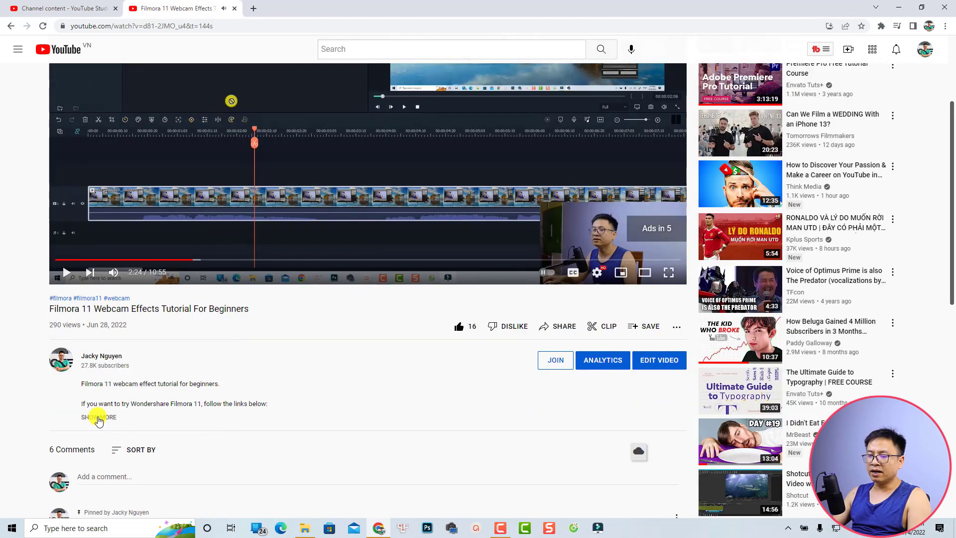
pyautogui.click(98, 417)
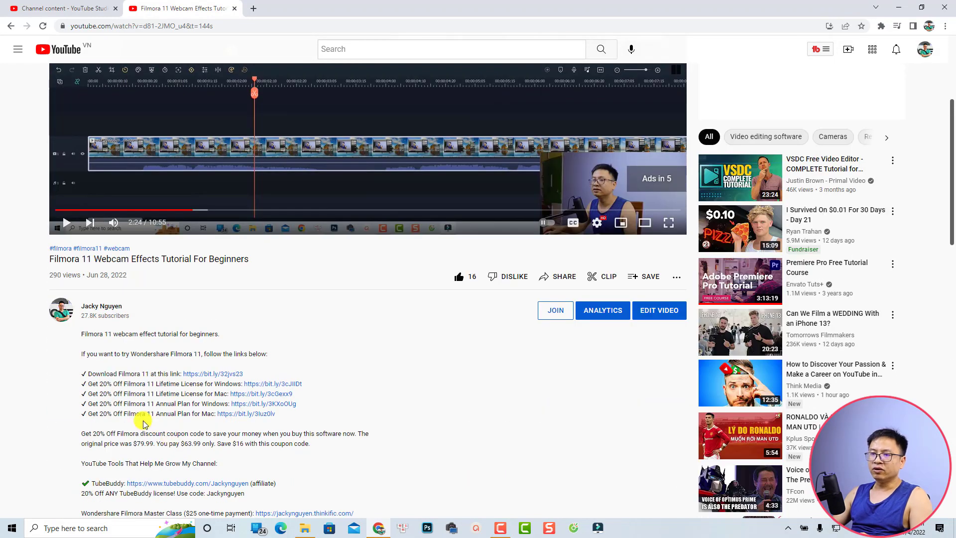
pyautogui.moveTo(82, 372)
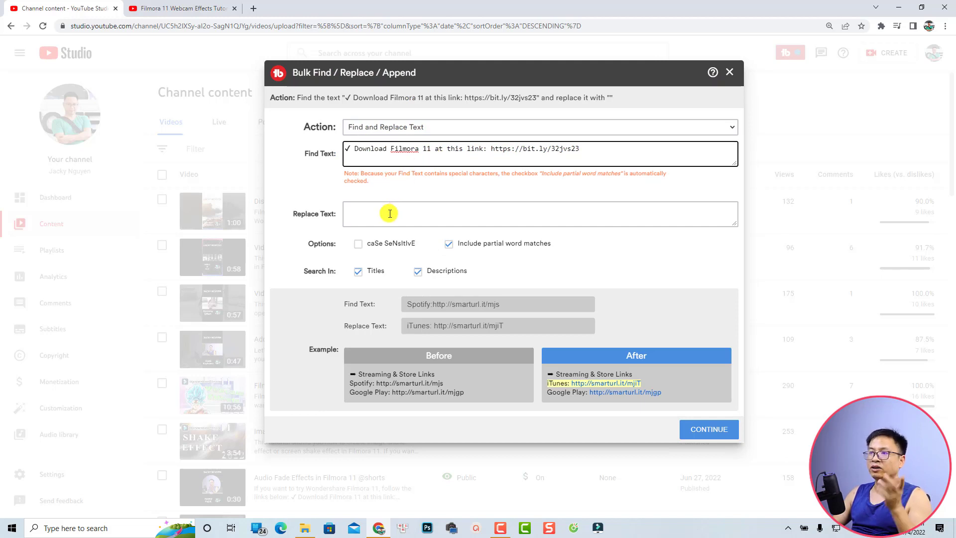
# Step: Replace the Filmora 11 download-link line with a 'Wondershare' version in titles and descriptions
pyautogui.write('✓ Download Filmora 11 at this link: https://bit.ly/32jvs23')
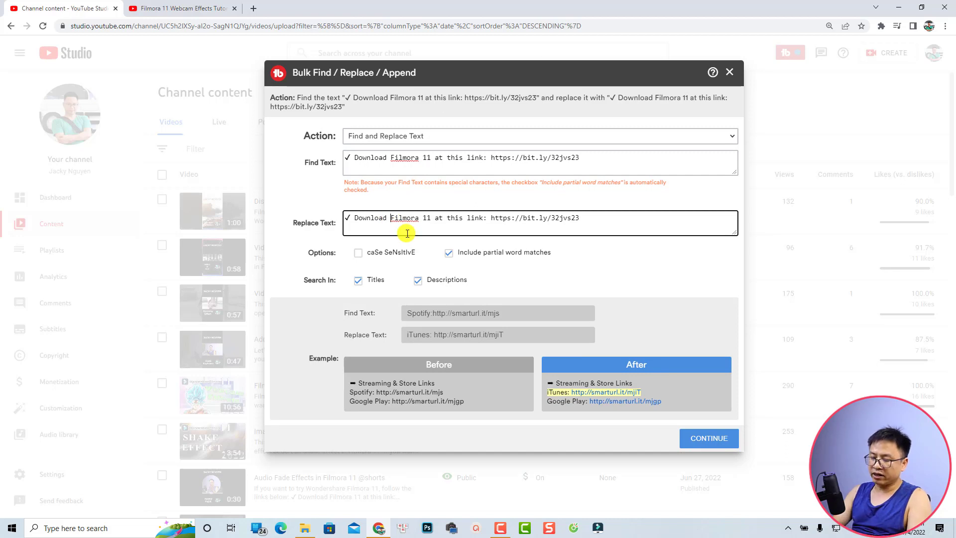
pyautogui.write('Wondershare')
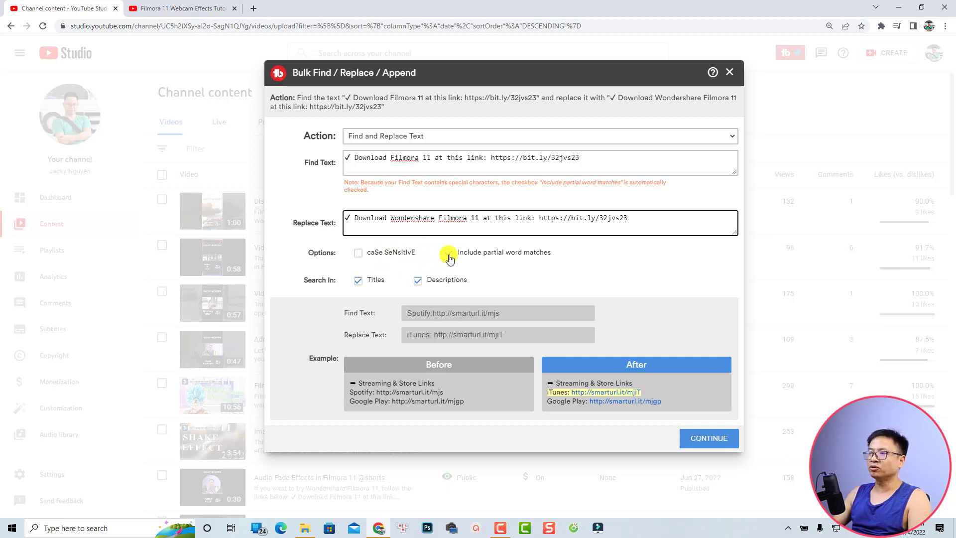
pyautogui.click(448, 253)
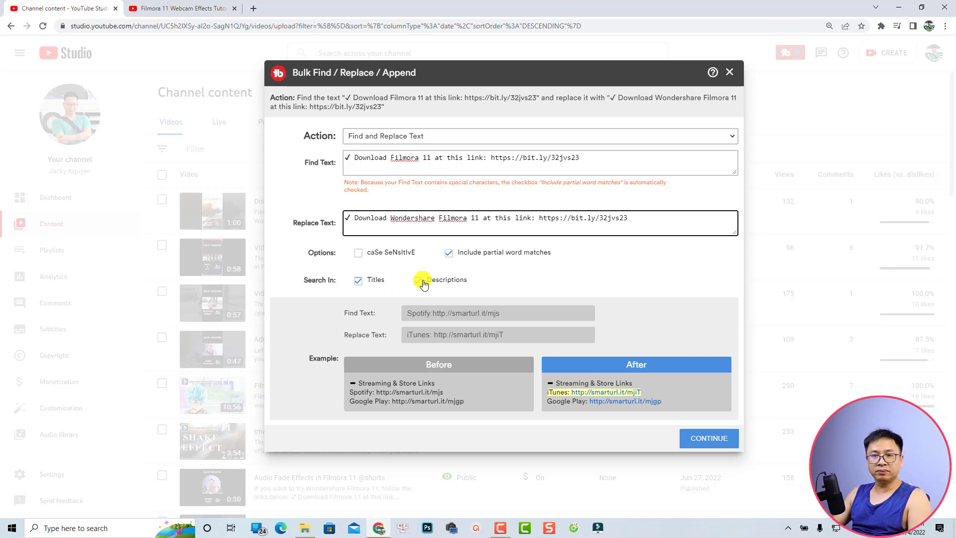
pyautogui.click(418, 279)
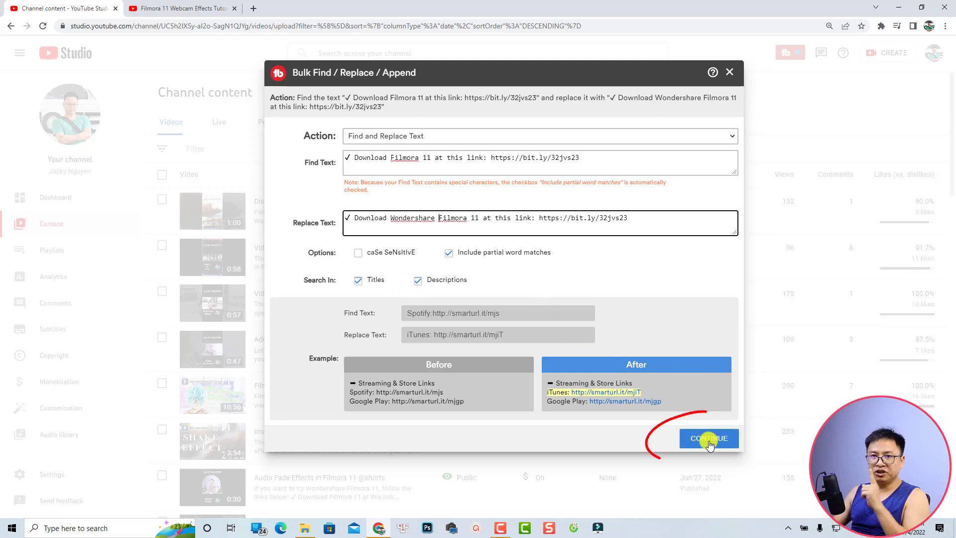
pyautogui.click(707, 437)
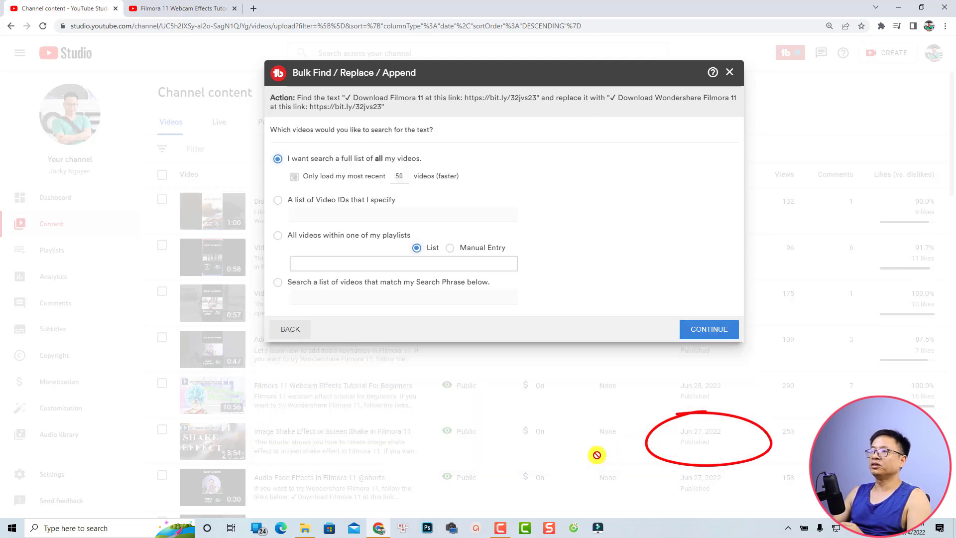
# Step: Search the full list of all channel videos, not just the recent 50
pyautogui.click(293, 176)
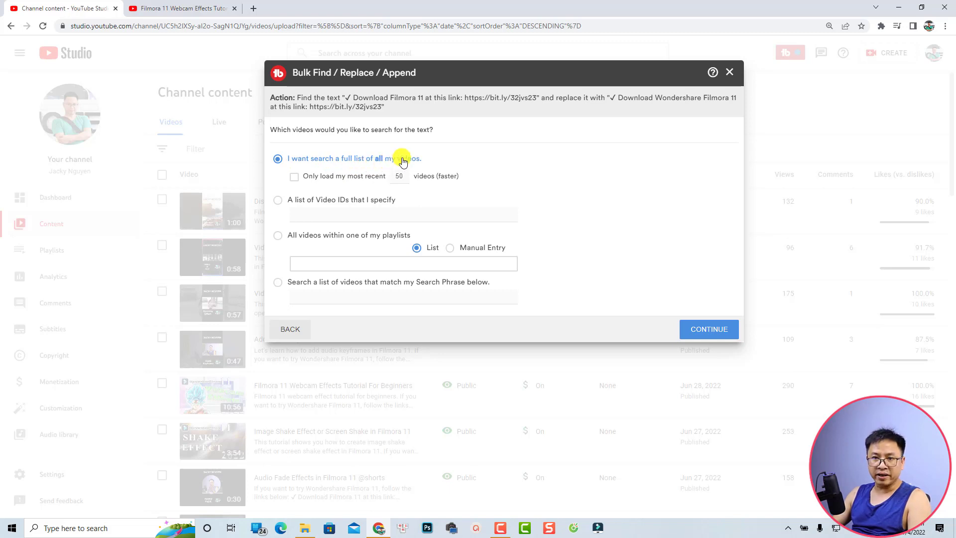
pyautogui.moveTo(355, 247)
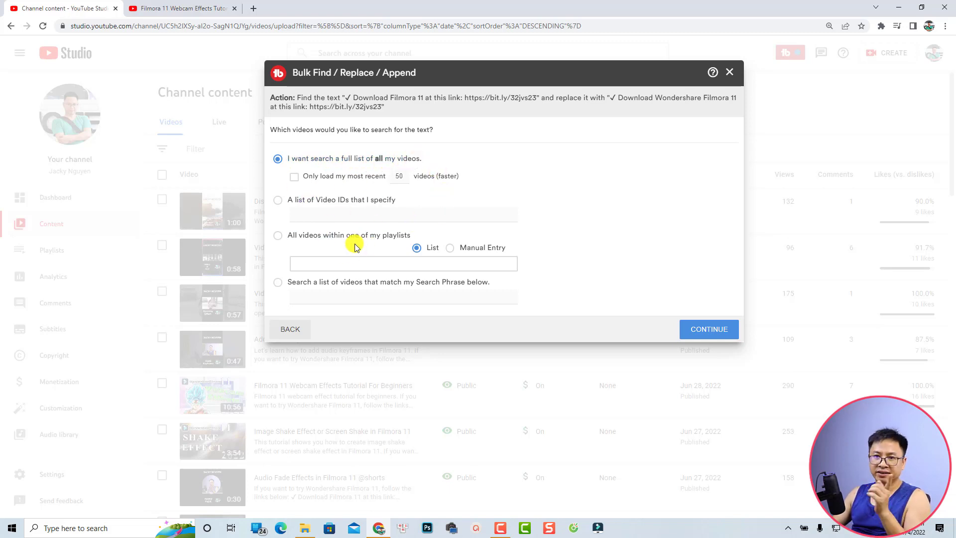
pyautogui.moveTo(707, 297)
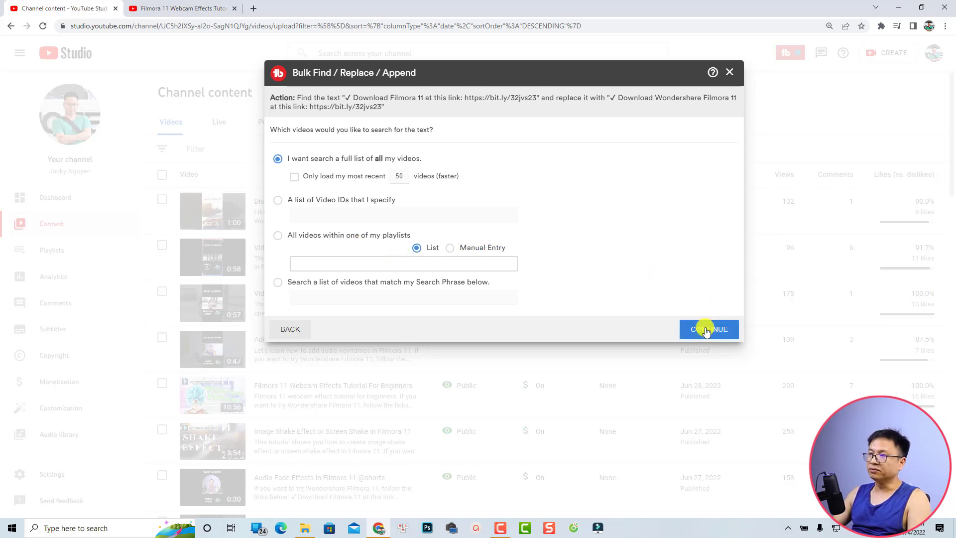
pyautogui.click(709, 329)
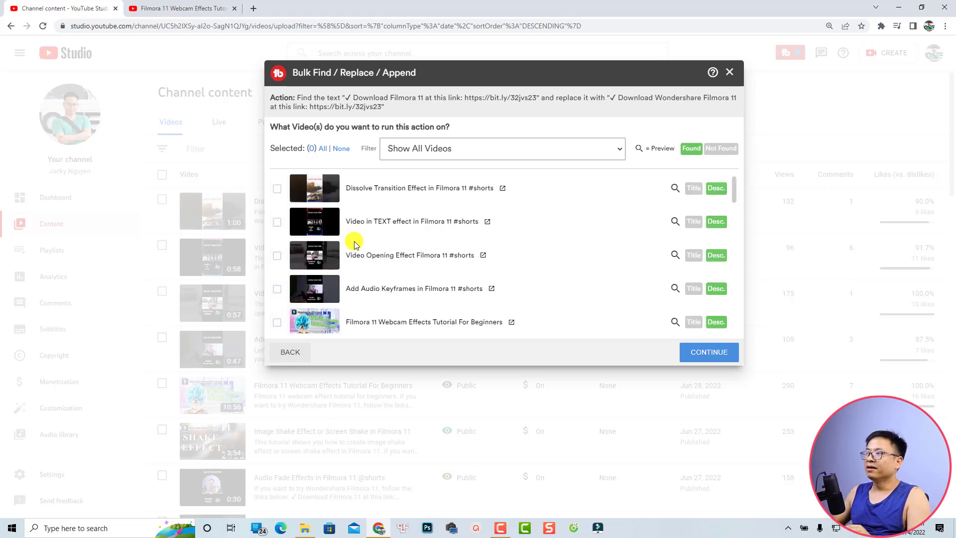
pyautogui.moveTo(533, 244)
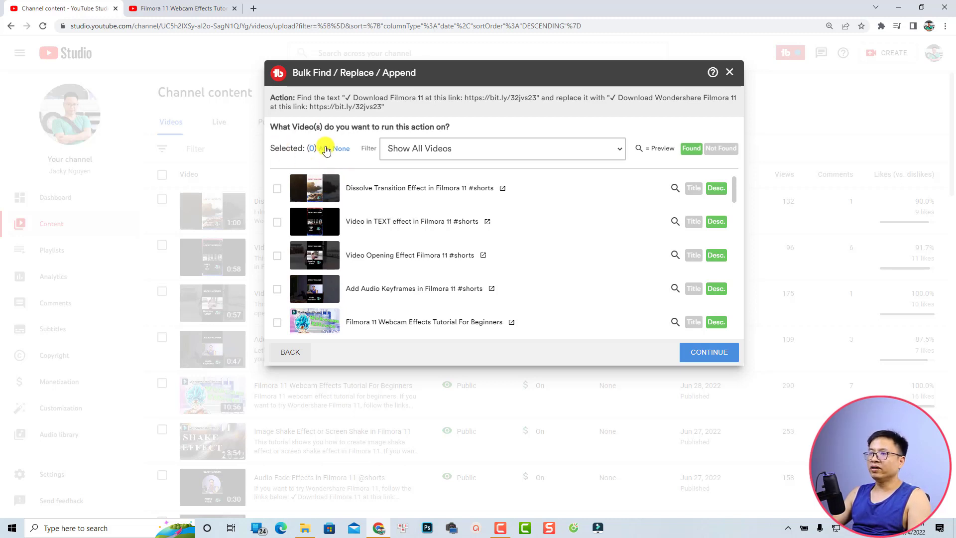
# Step: Select all 81 matching videos and proceed to confirmation
pyautogui.click(323, 149)
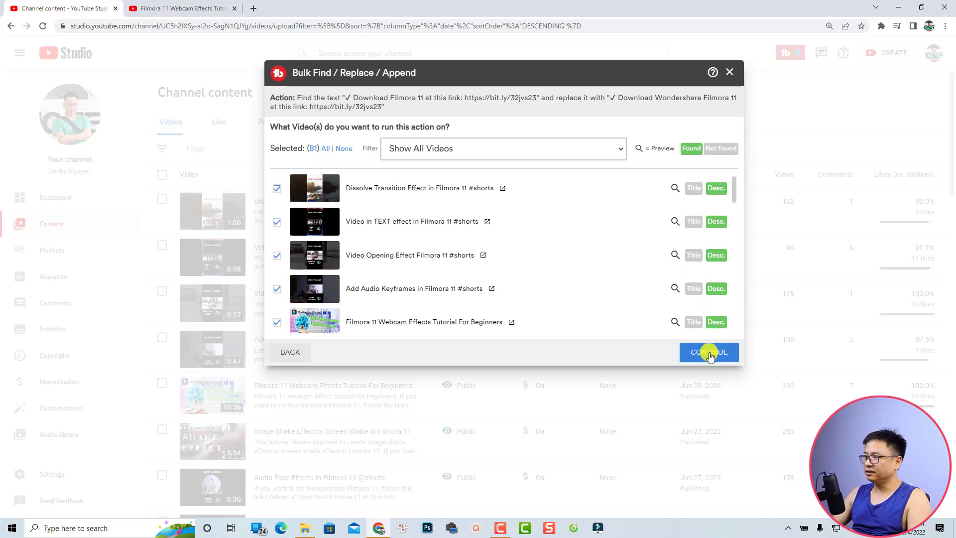
pyautogui.click(708, 352)
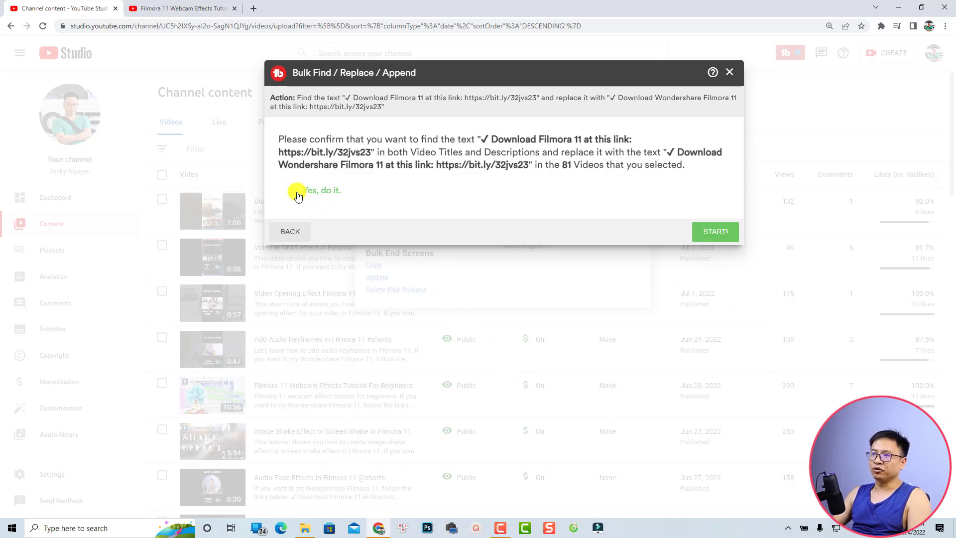
# Step: Tick 'Yes, do it.' and start the bulk replacement
pyautogui.click(294, 190)
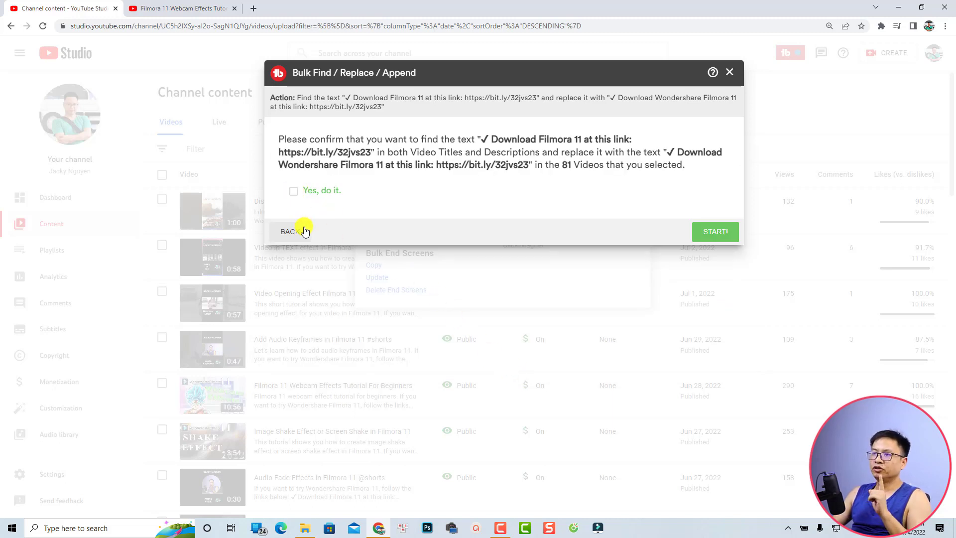
pyautogui.click(293, 191)
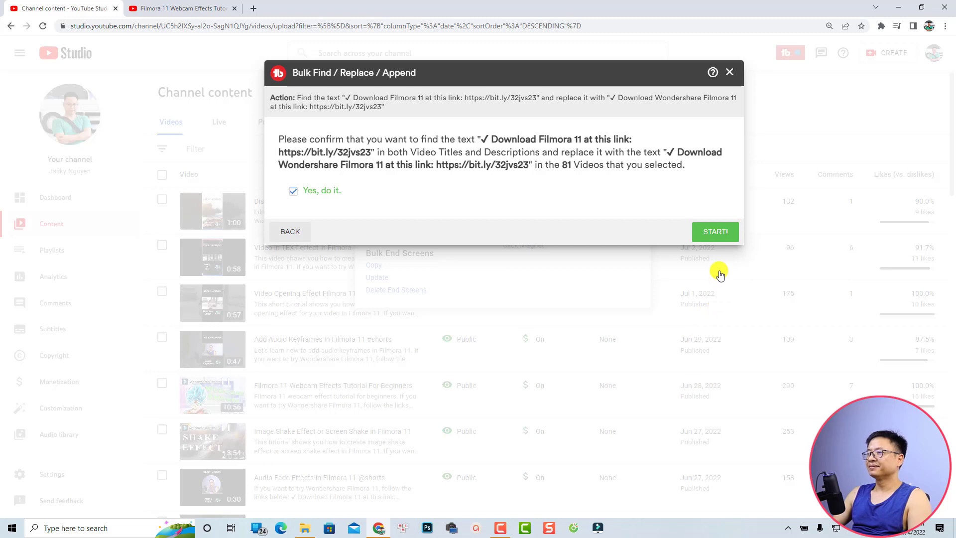
pyautogui.click(714, 231)
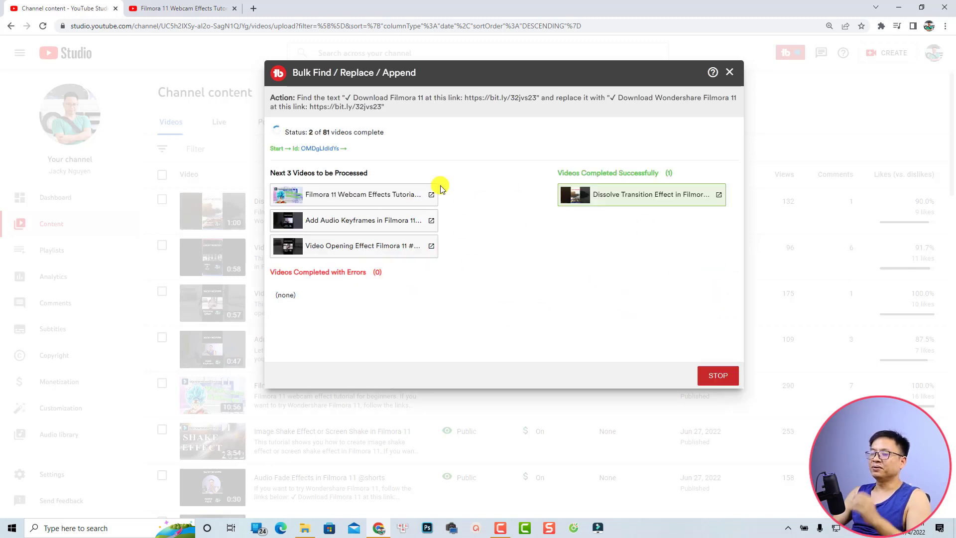